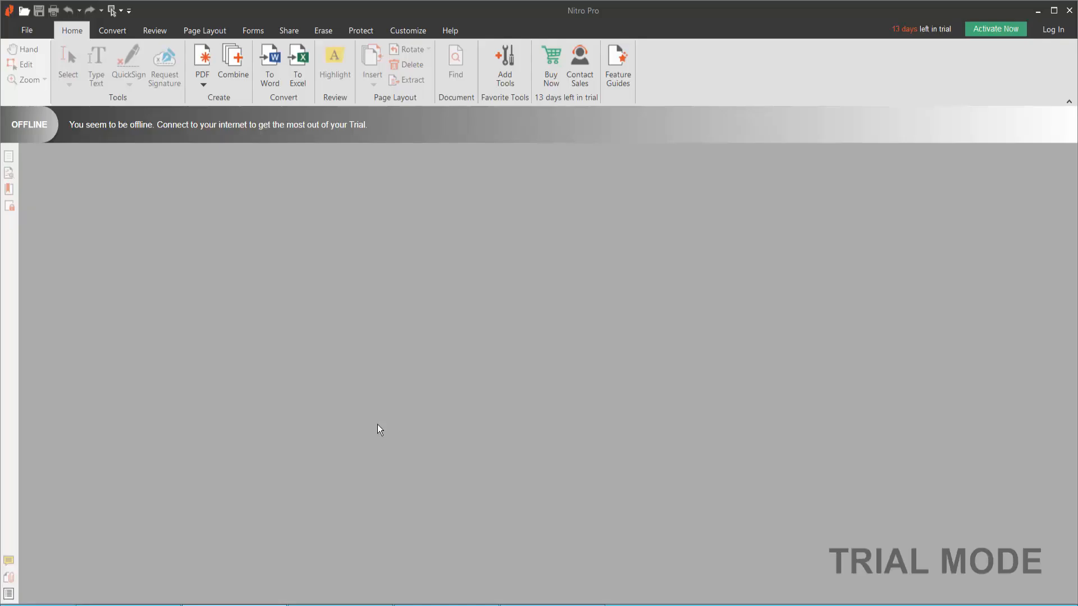
mouse_move(376, 416)
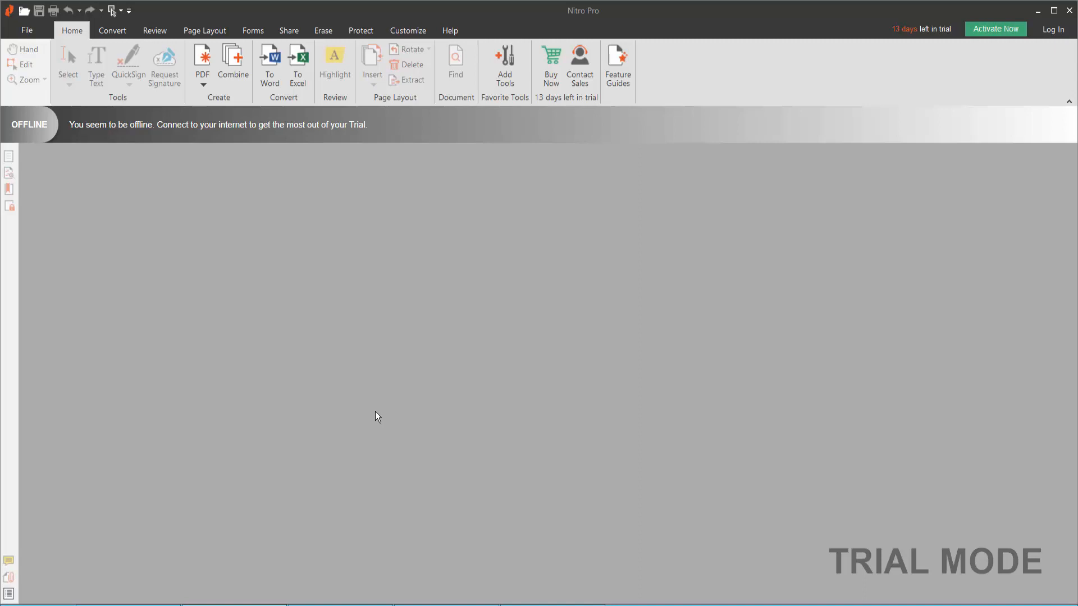
mouse_move(382, 380)
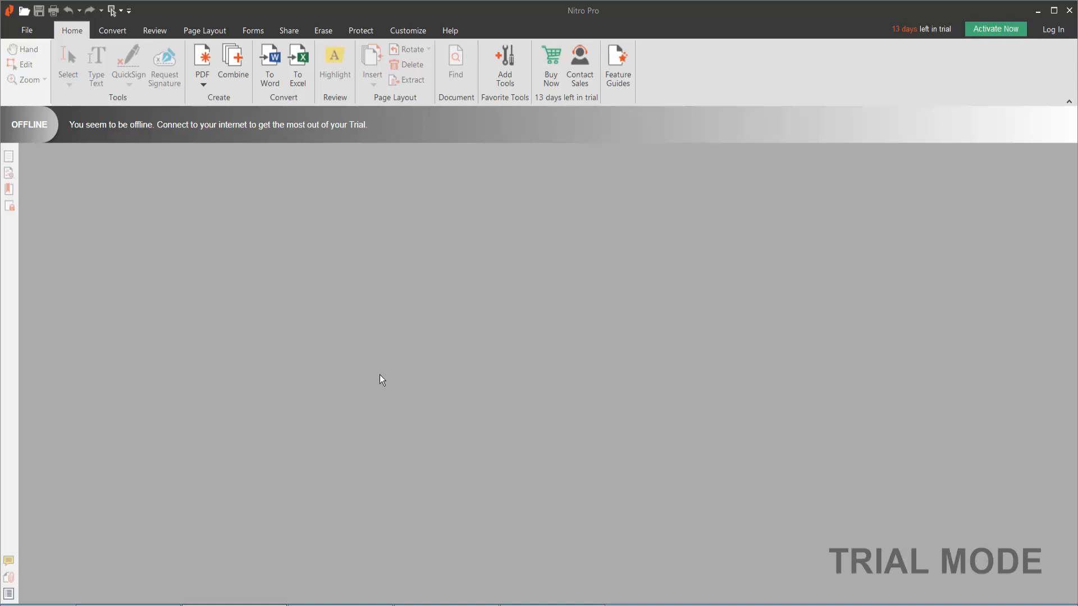
mouse_move(387, 322)
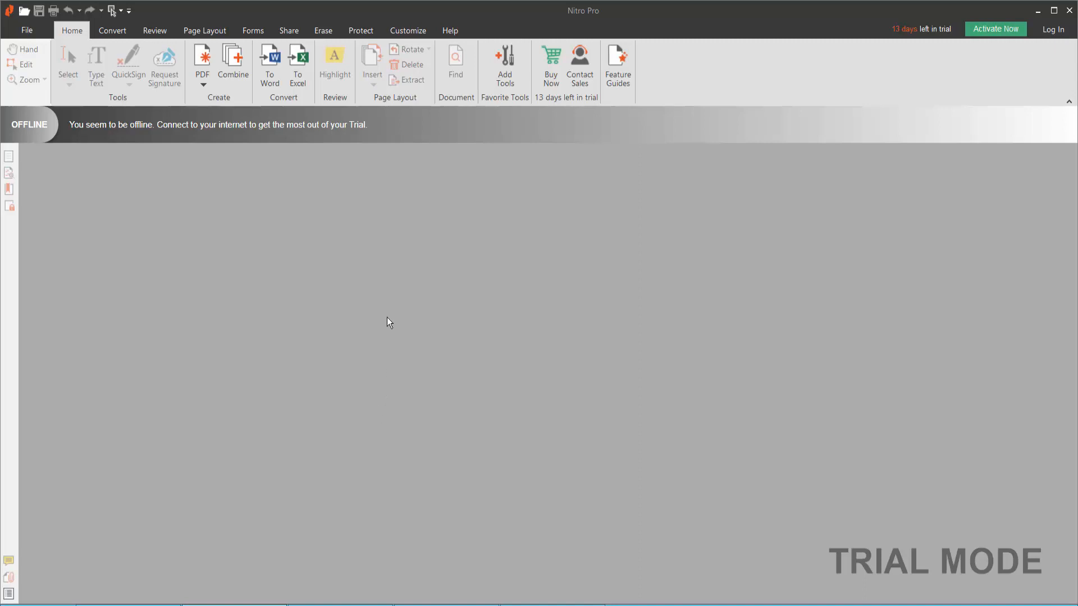
mouse_move(287, 264)
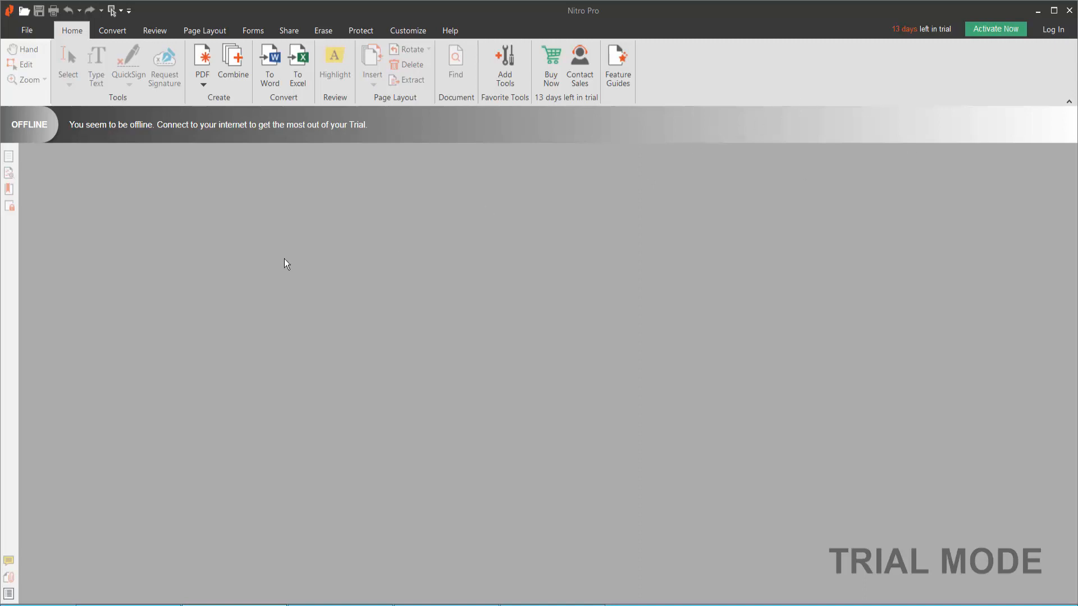
- Open the three-page PDF and display its page thumbnails panel
click(27, 31)
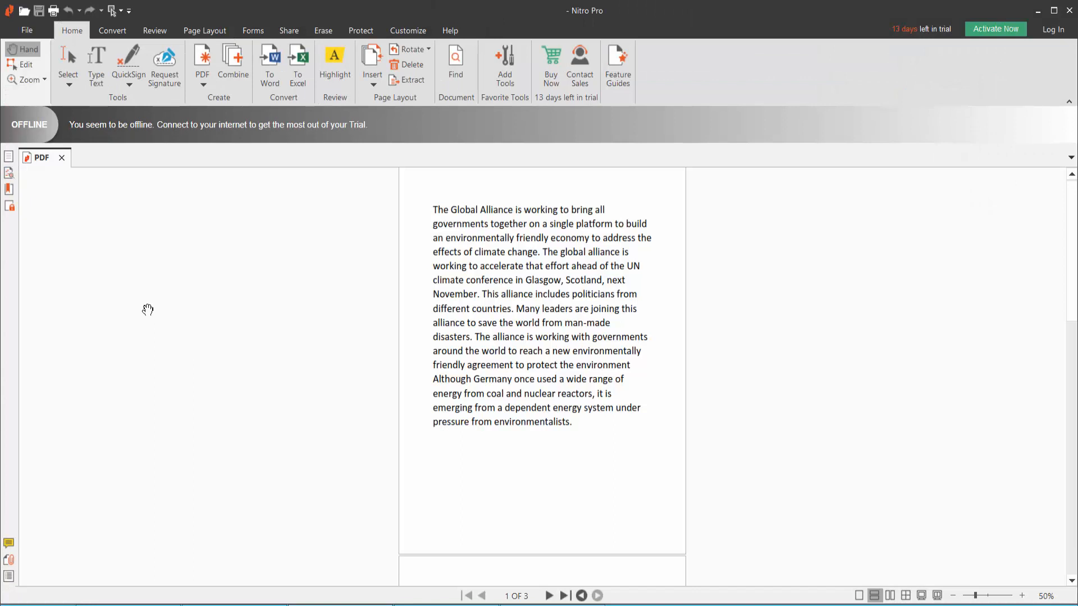
click(9, 156)
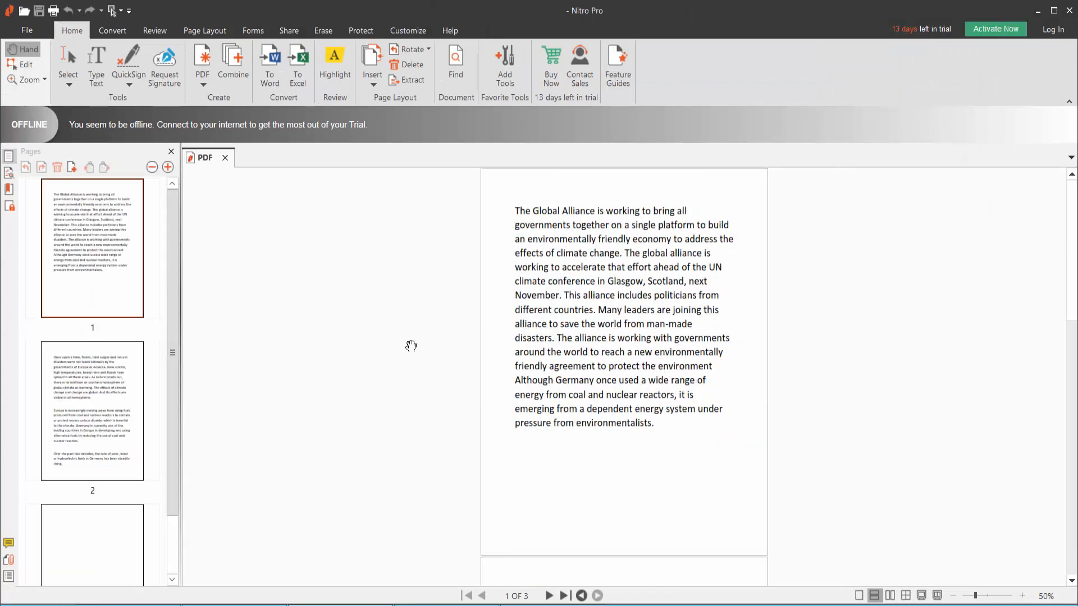
mouse_move(204, 30)
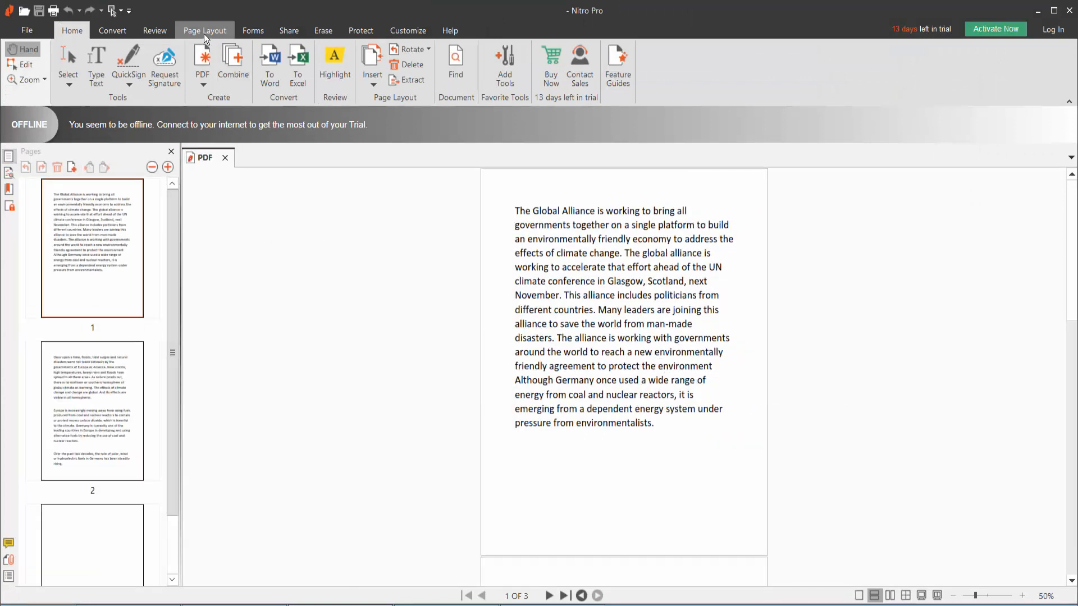
- Draw a crop box around page 1's text and bring up the Advanced Crop Pages dialog
click(204, 31)
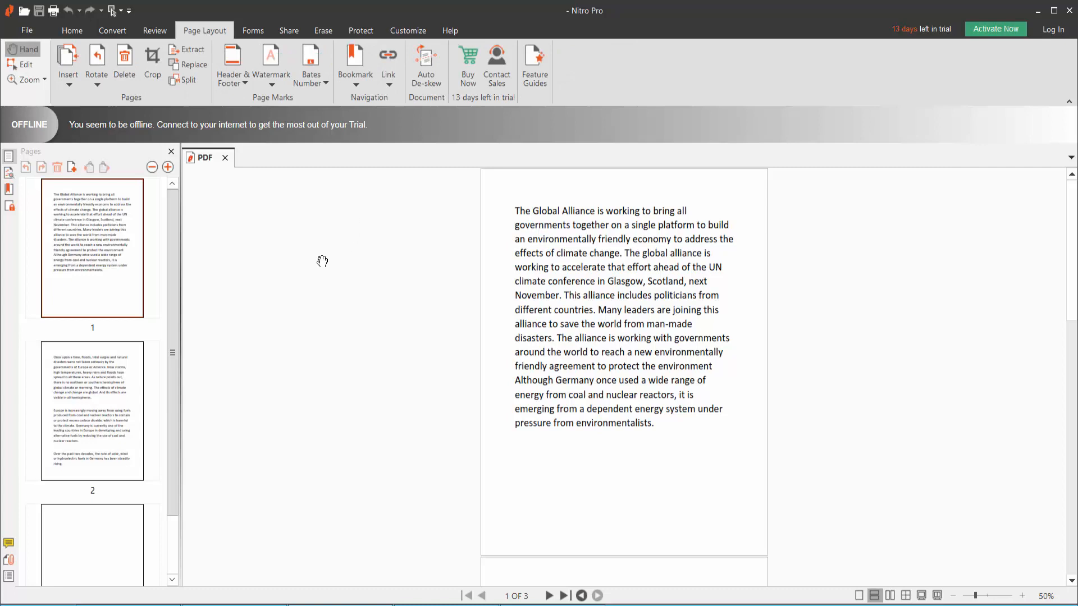
click(151, 65)
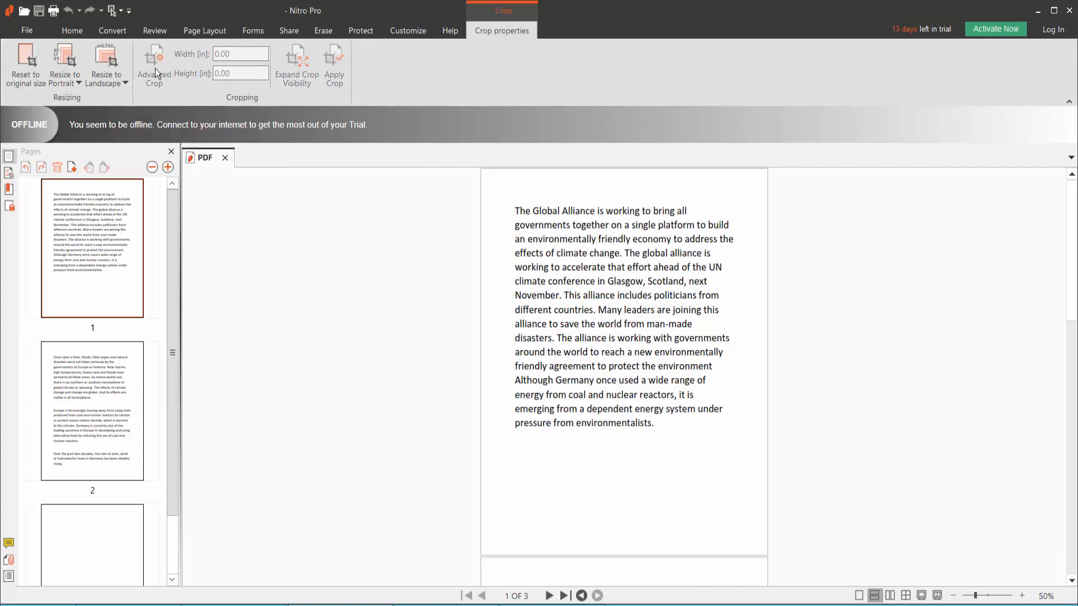
mouse_move(348, 216)
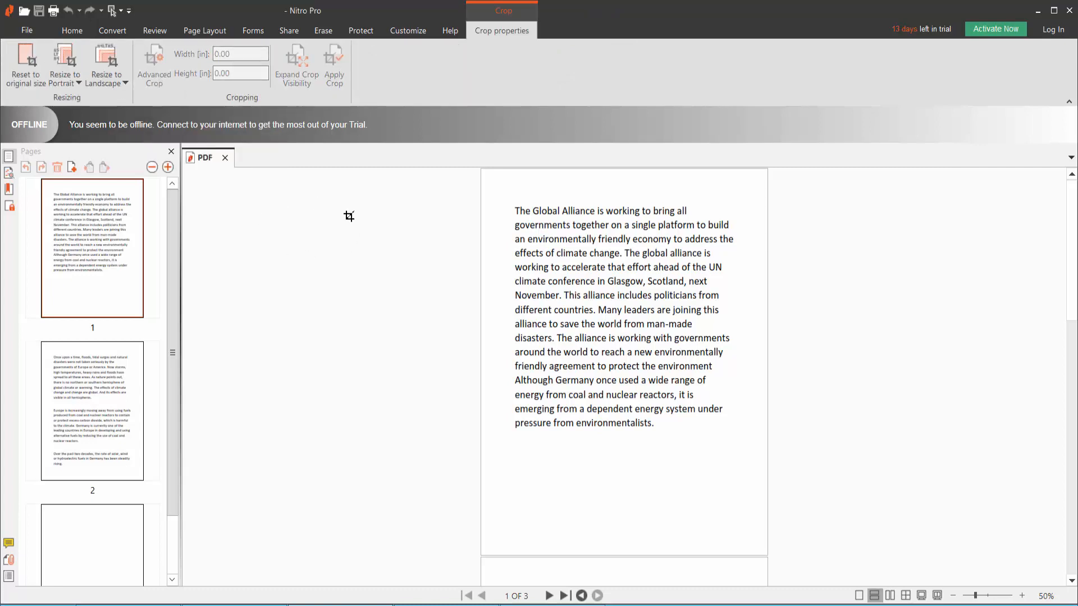
mouse_move(495, 193)
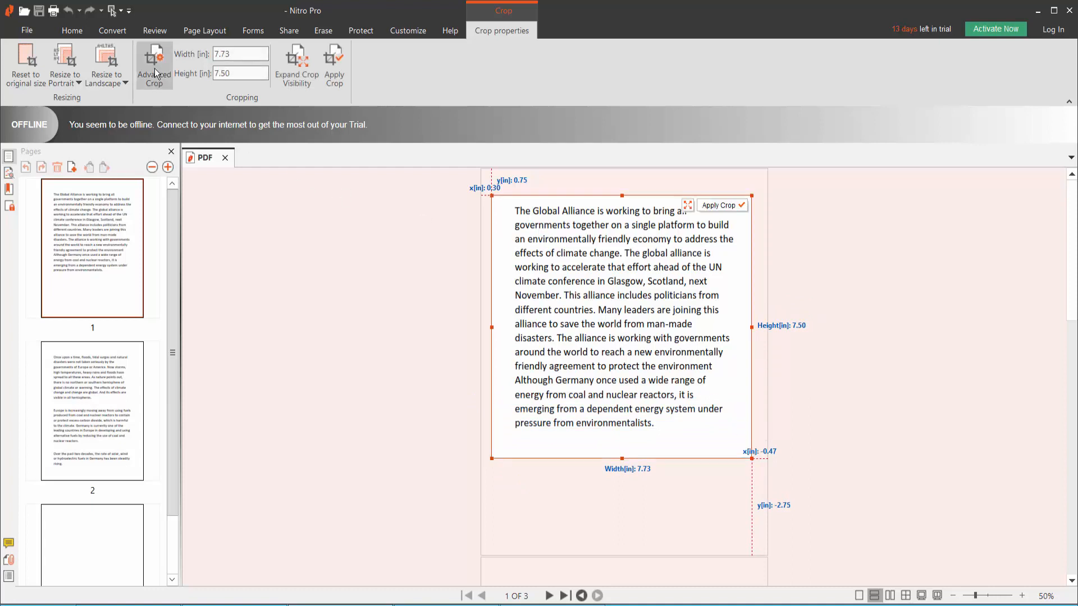
click(154, 65)
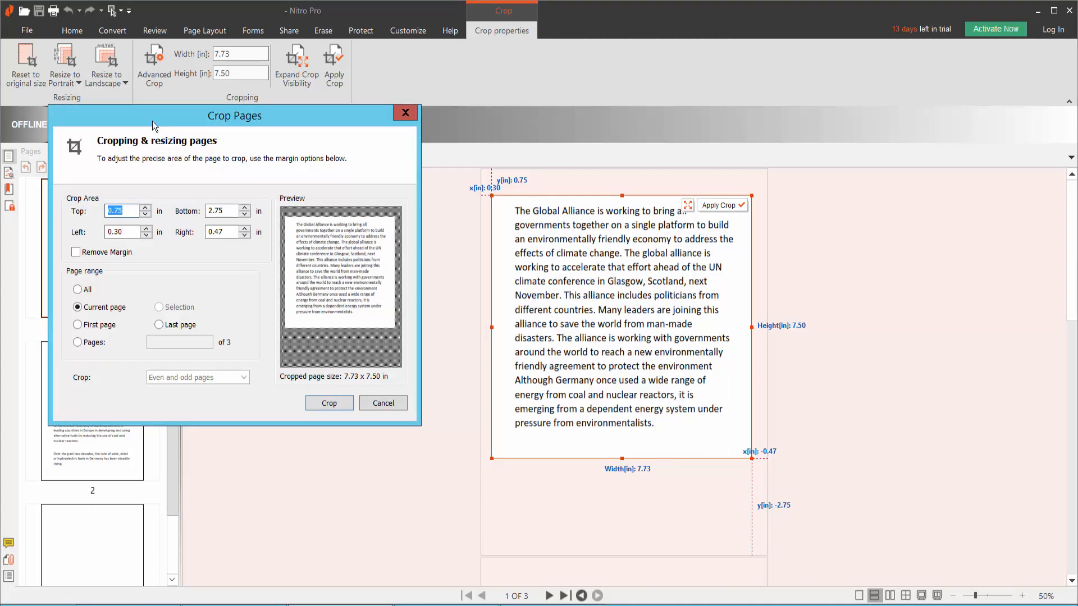
click(77, 288)
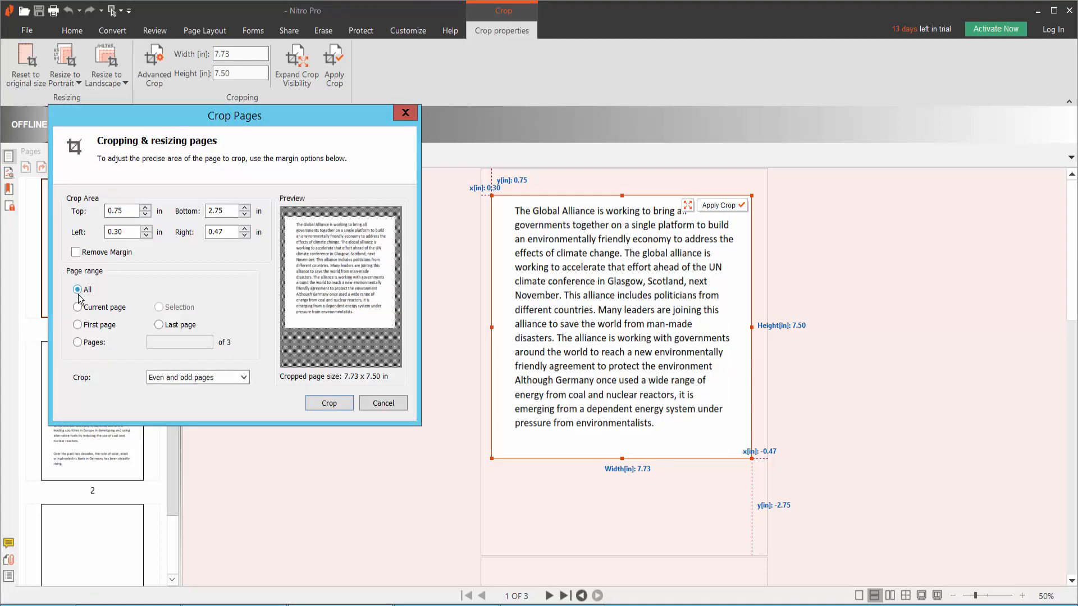
click(78, 325)
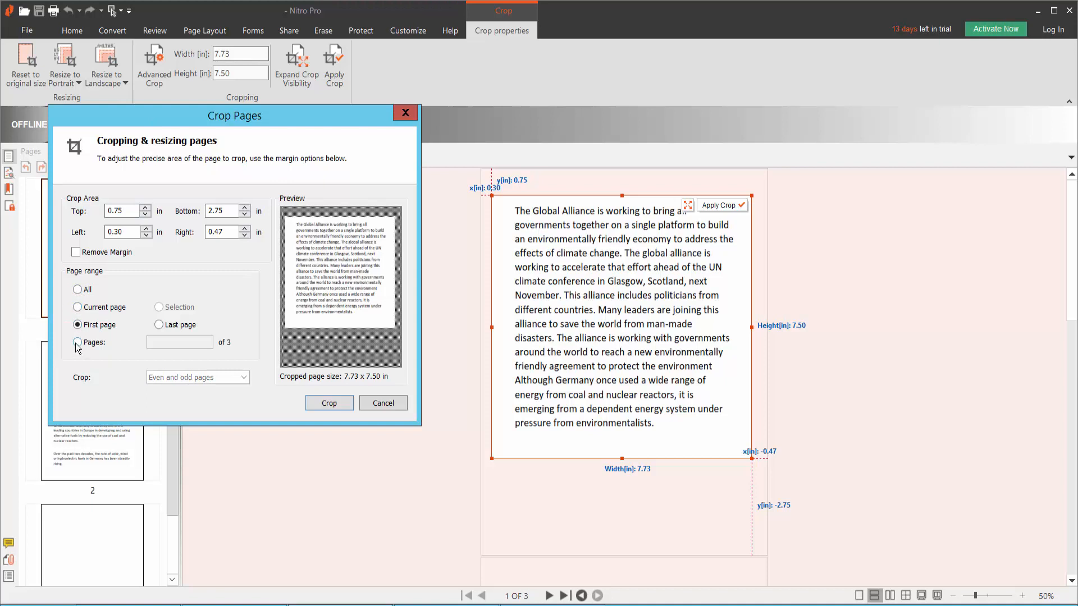
click(77, 343)
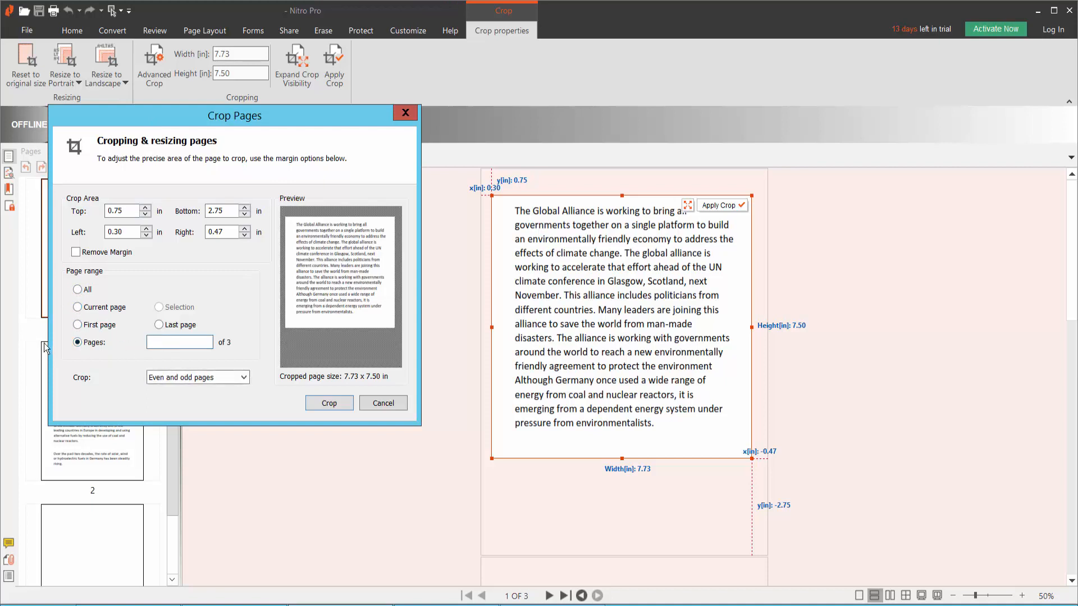
click(180, 342)
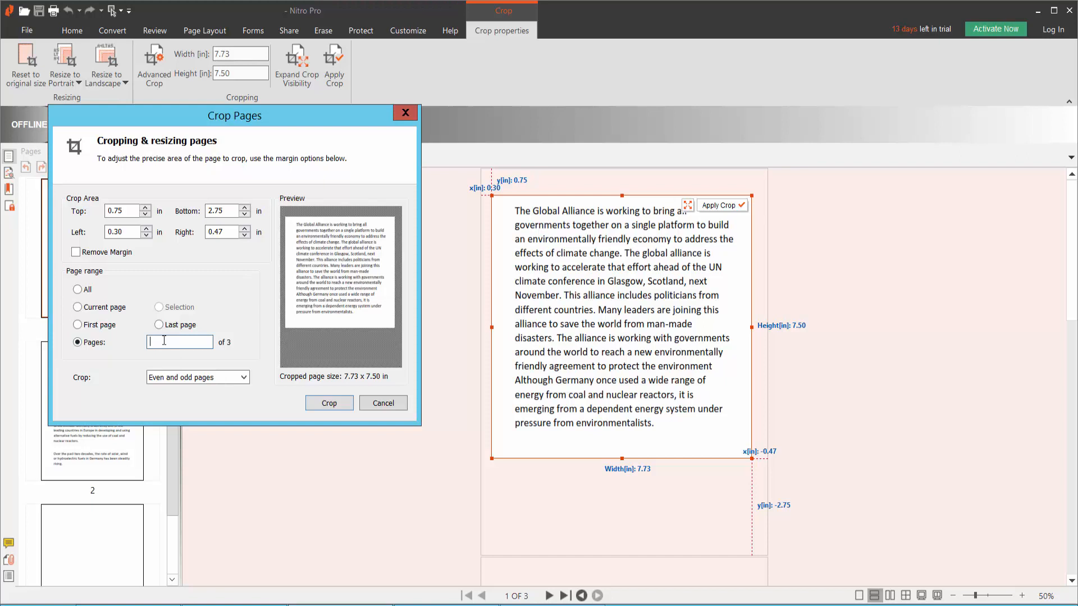
click(78, 308)
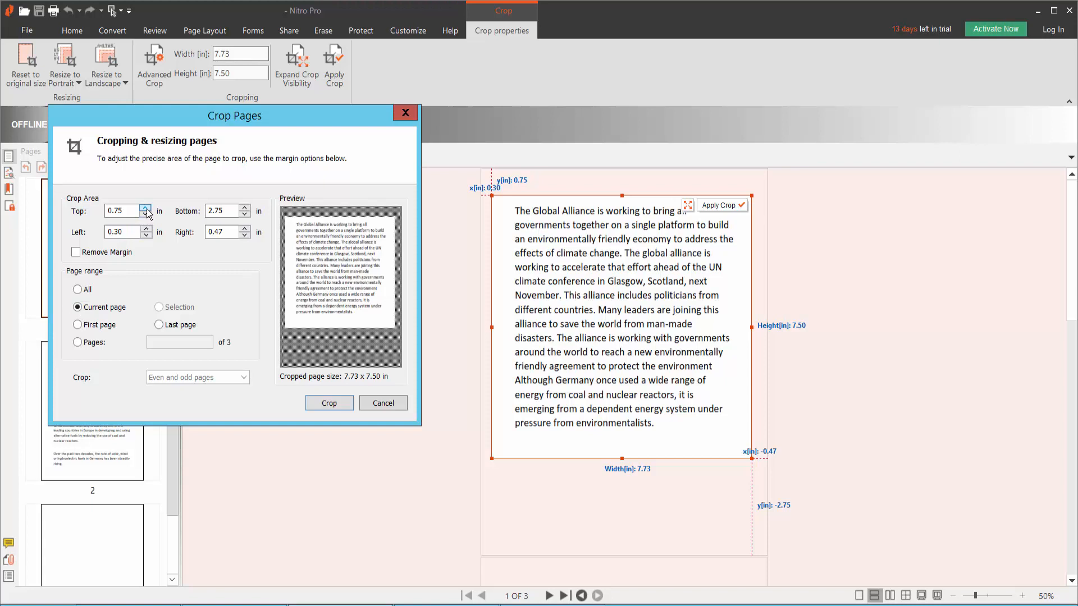
- Adjust the crop margin spinners toward top 0.7, bottom 2.7, left 0.6, right 0.8 inches
click(146, 214)
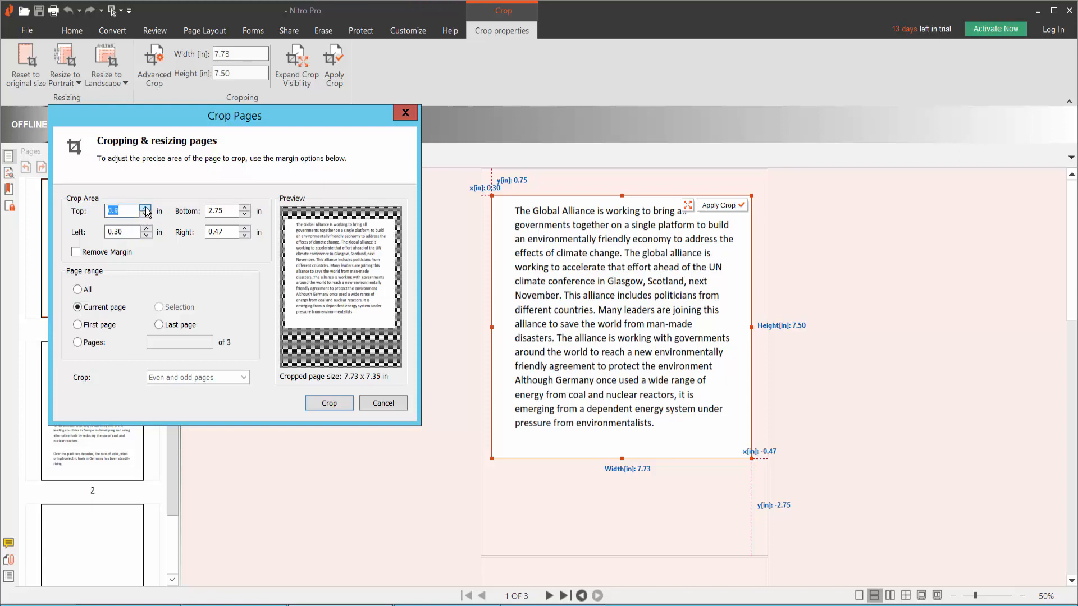
click(145, 207)
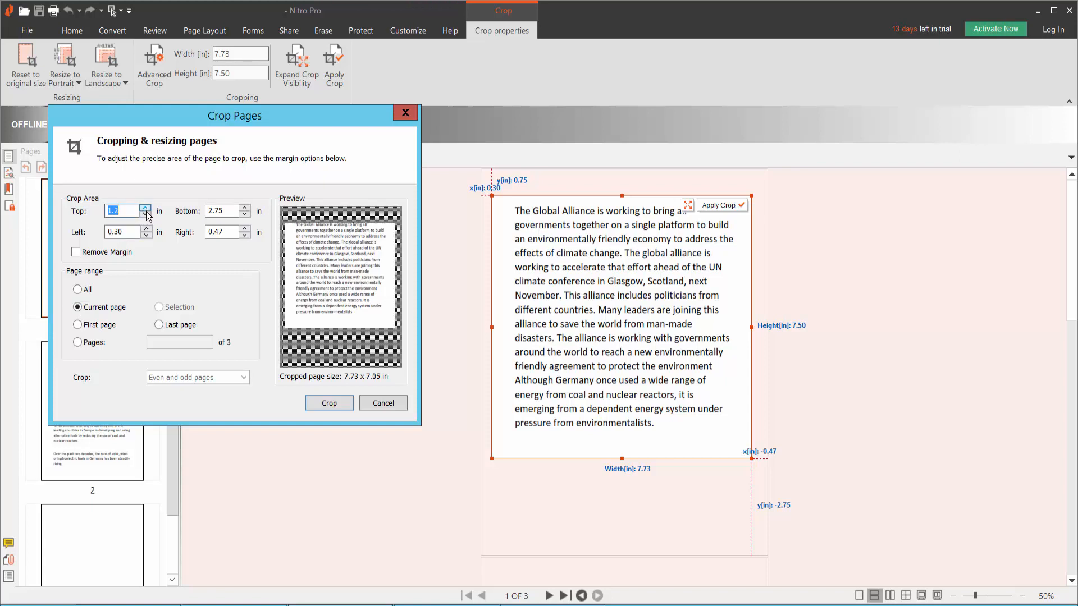
click(144, 214)
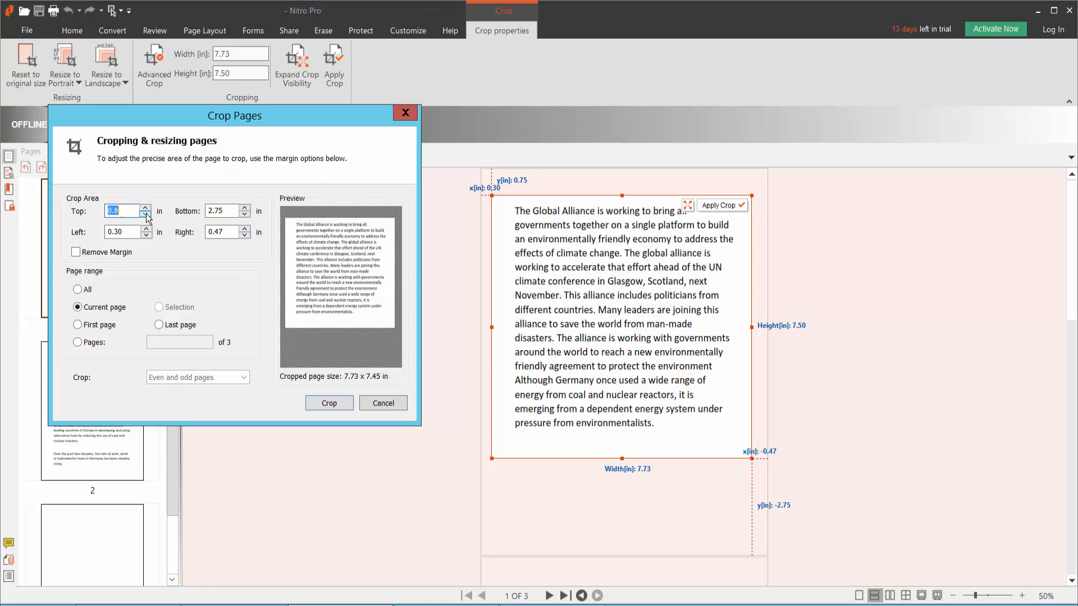
click(246, 216)
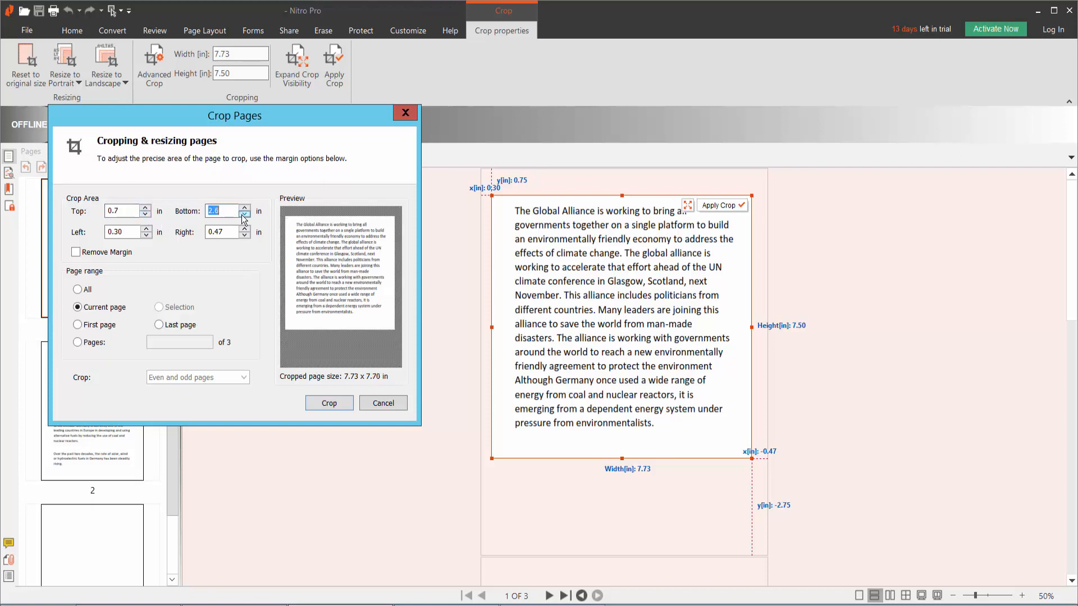
click(246, 215)
text(0.8)
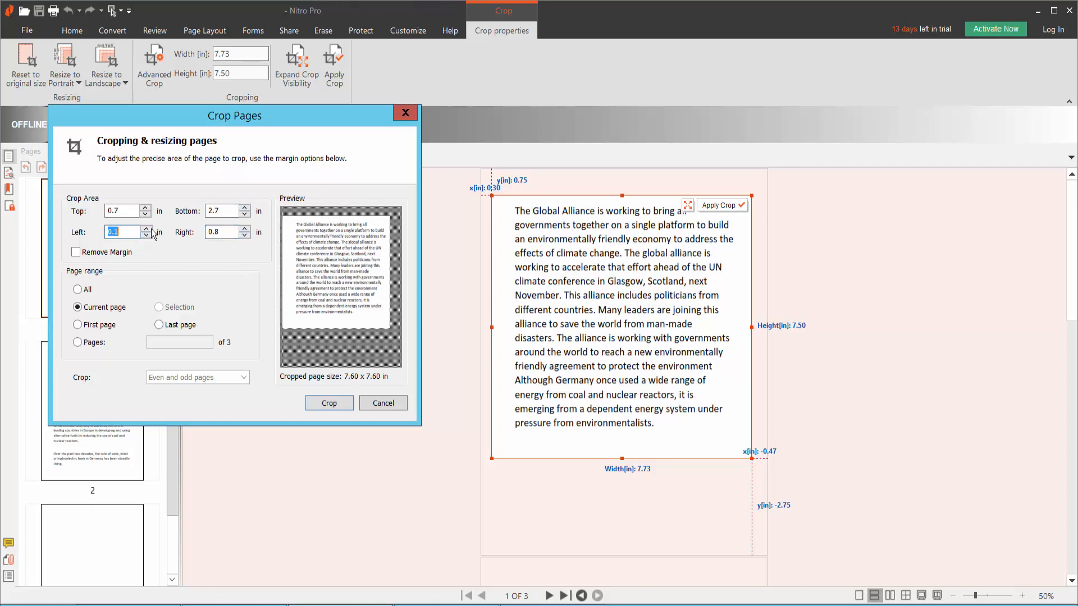
click(146, 228)
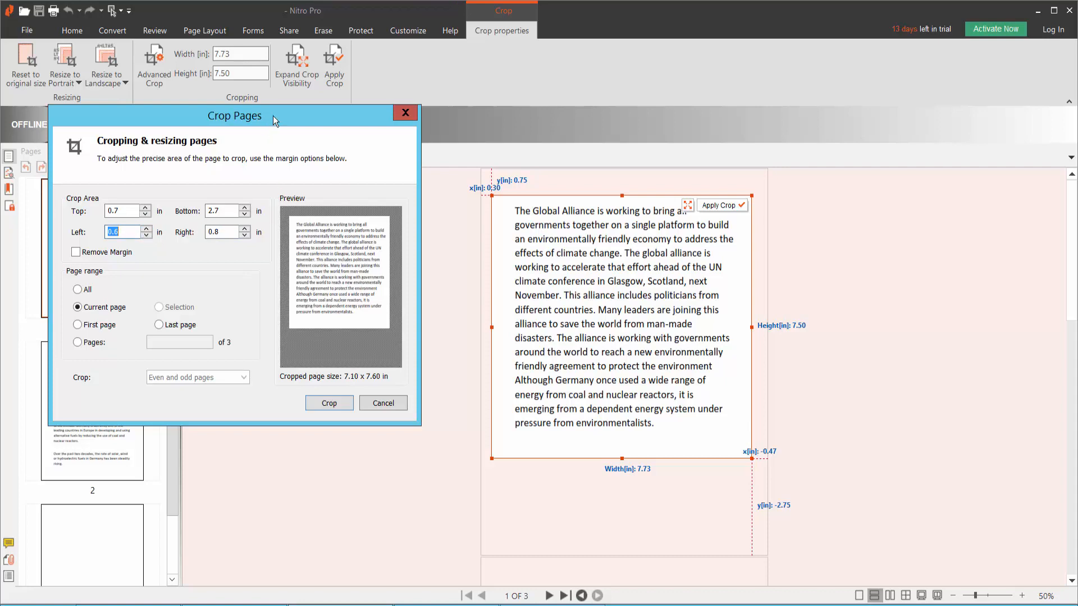
drag(235, 116, 296, 151)
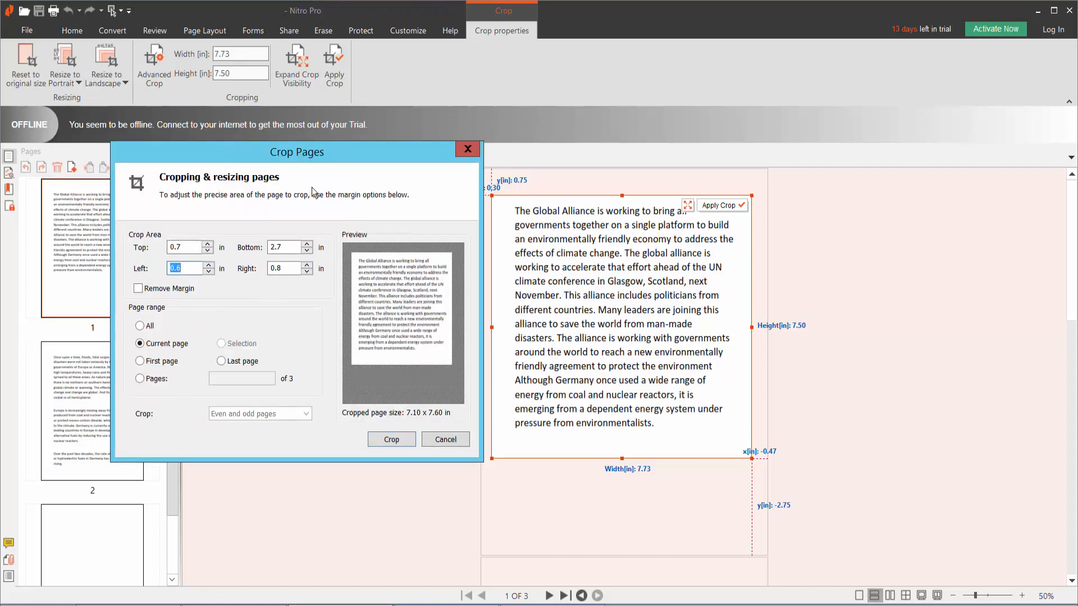
click(390, 439)
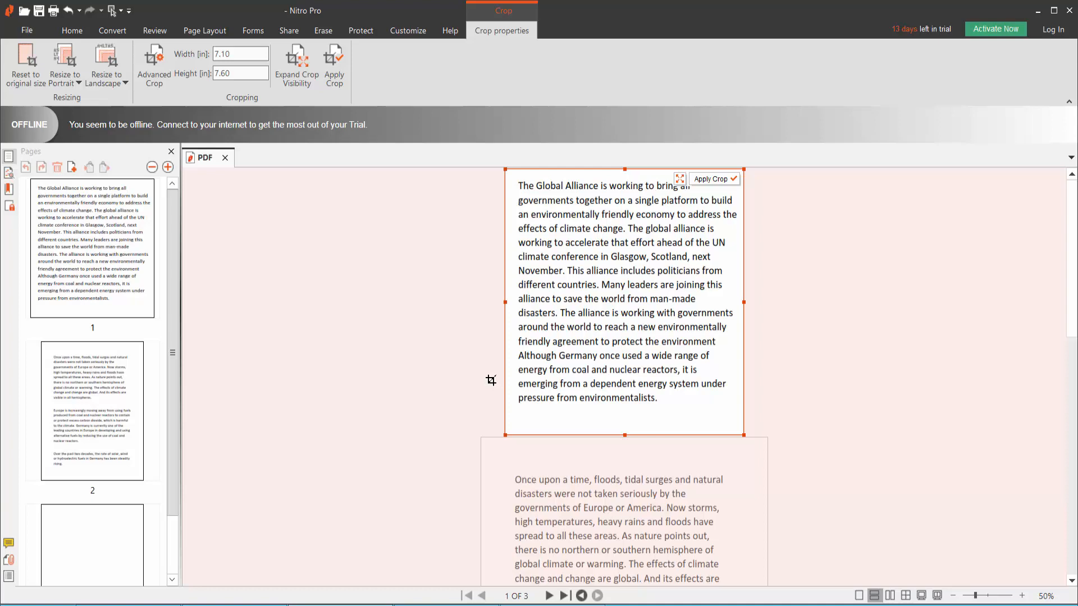
mouse_move(635, 255)
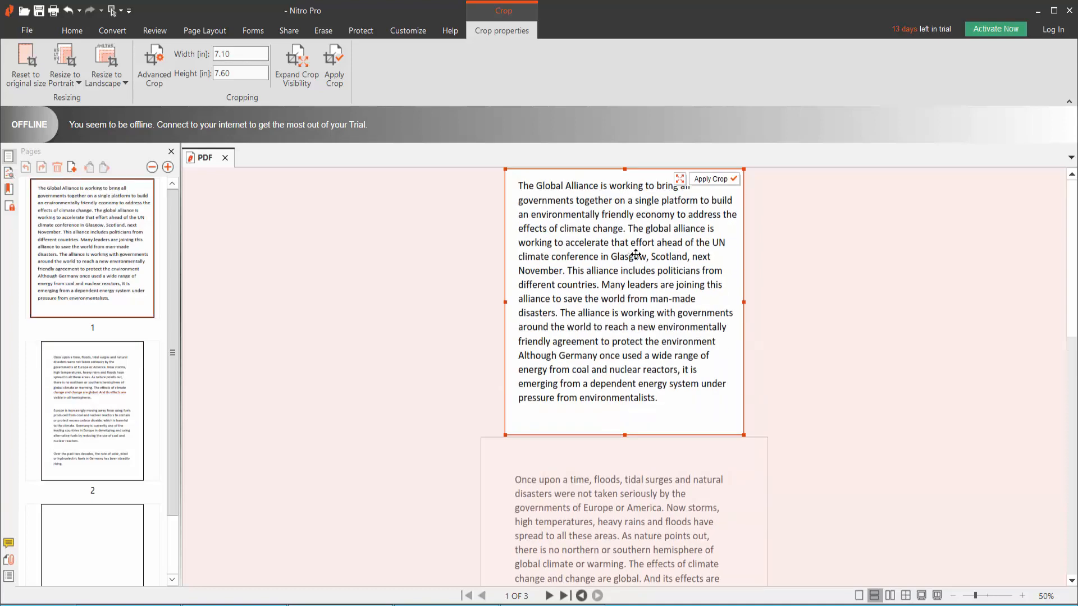
mouse_move(541, 280)
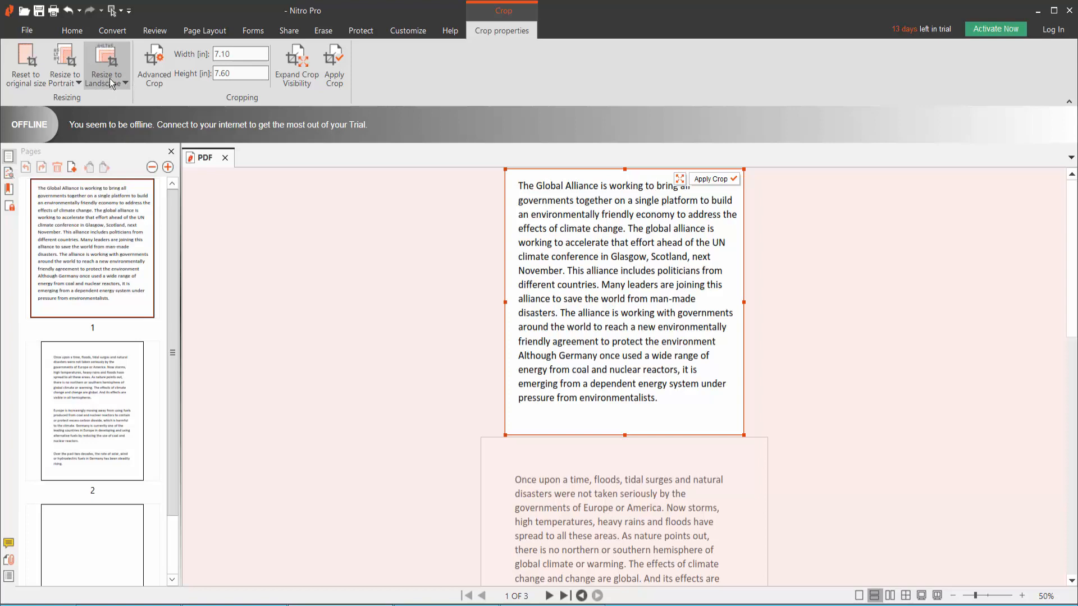
- Try landscape A4 for page 1, then switch it to a portrait size of 8.48 × 10.99 inches
click(106, 65)
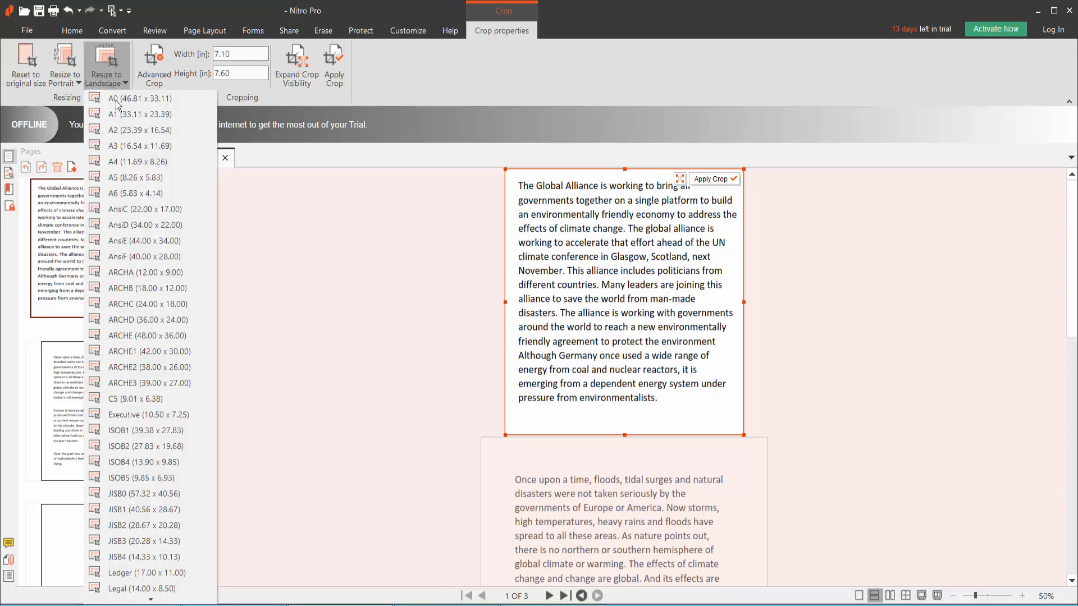
click(137, 161)
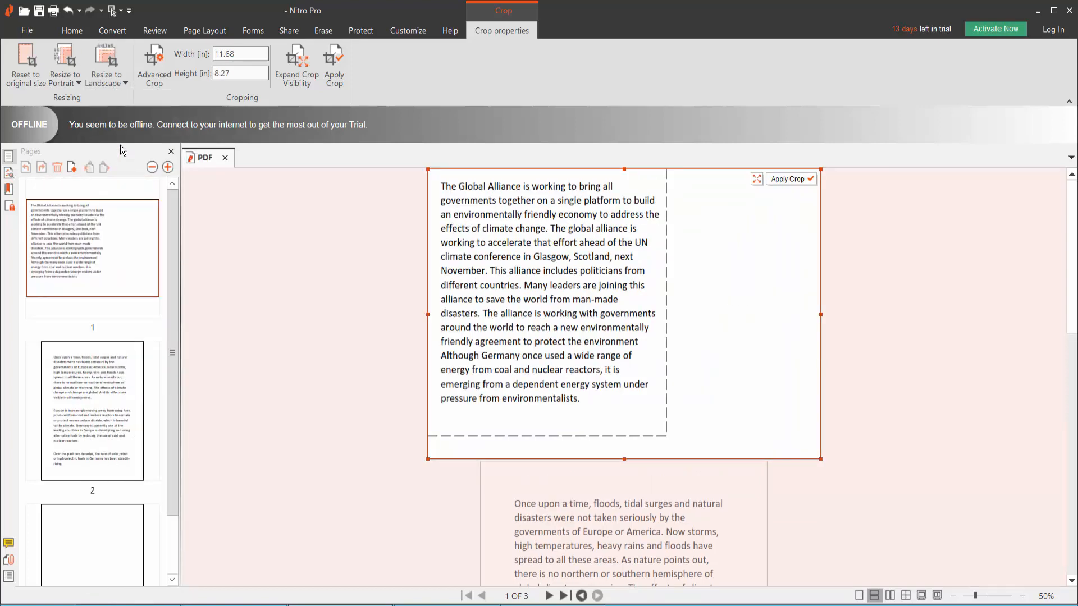
click(103, 65)
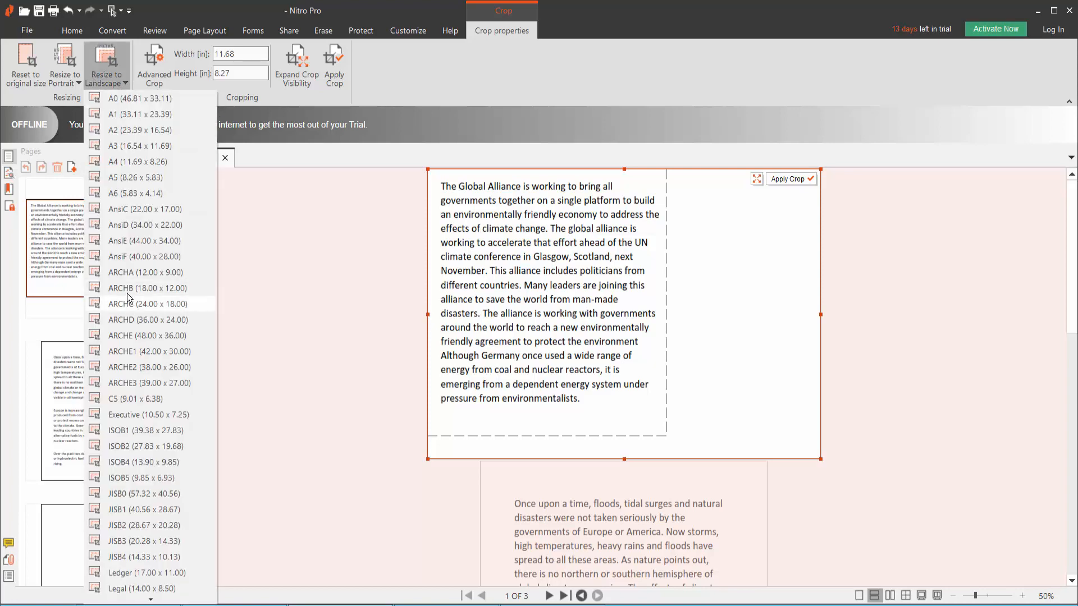
click(65, 63)
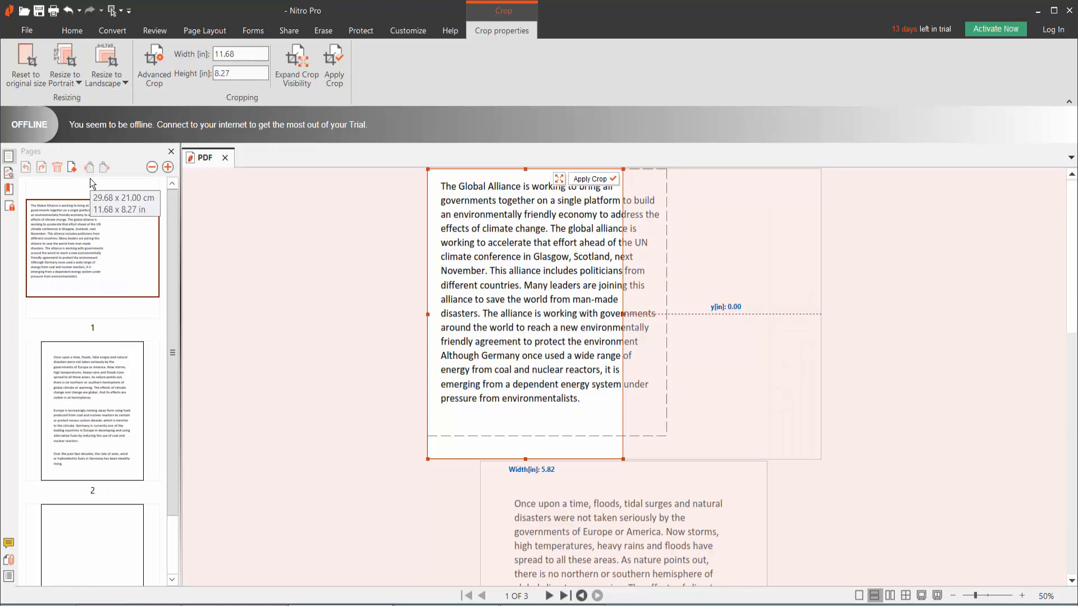
click(64, 65)
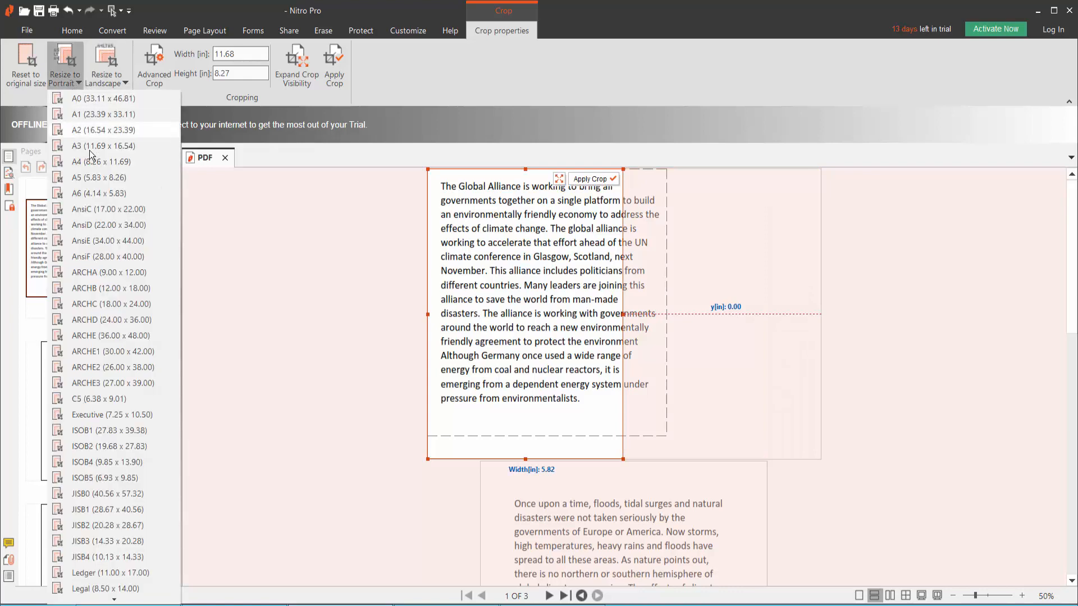
click(101, 161)
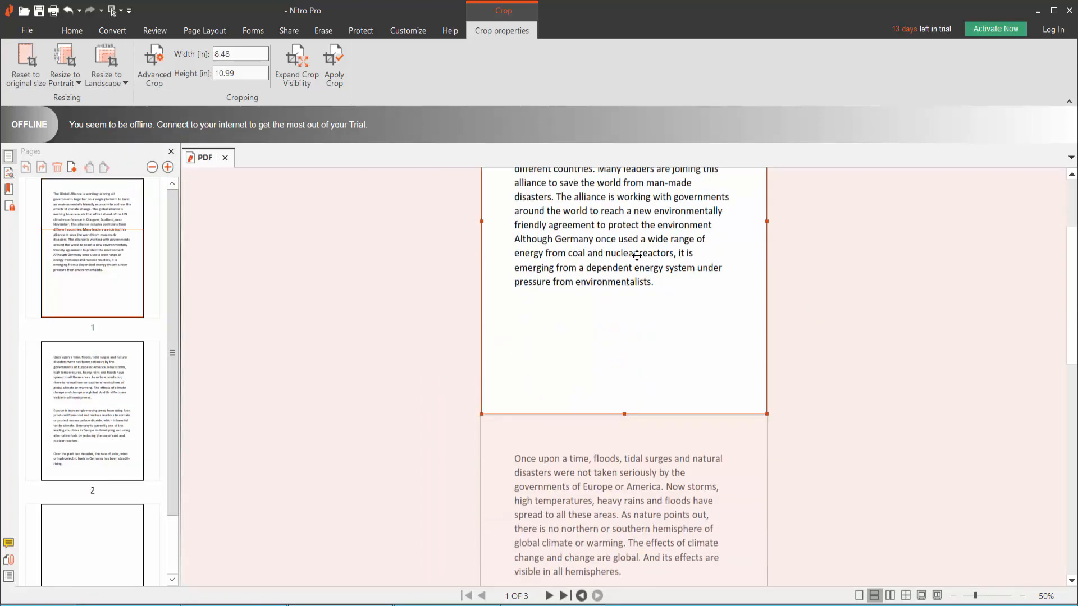
- Resize page 1 to landscape A4 (11.68 × 8.27 inches) and apply the crop
click(102, 65)
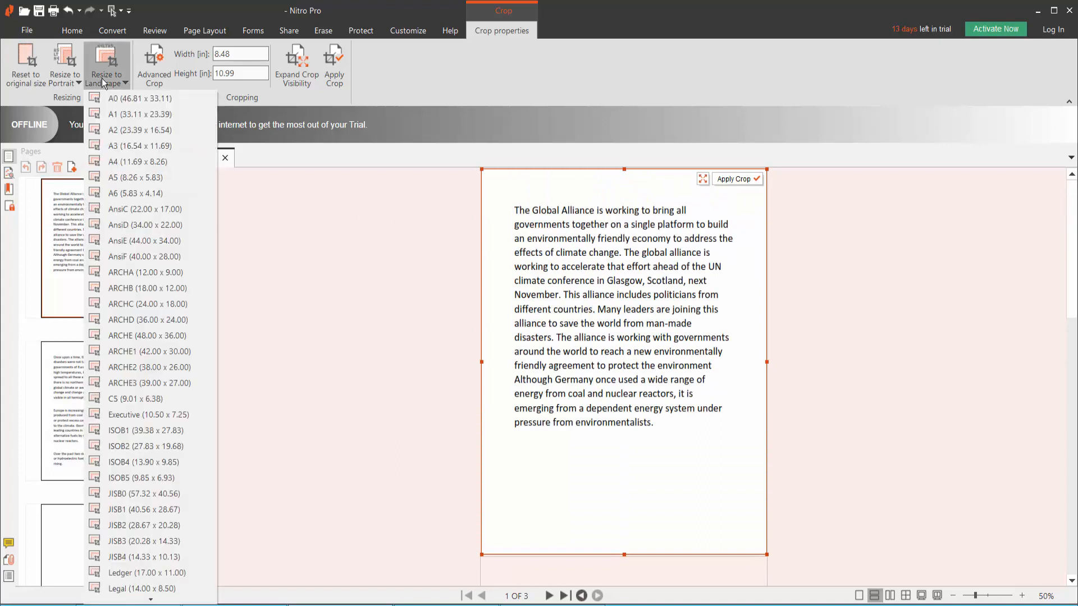
click(137, 162)
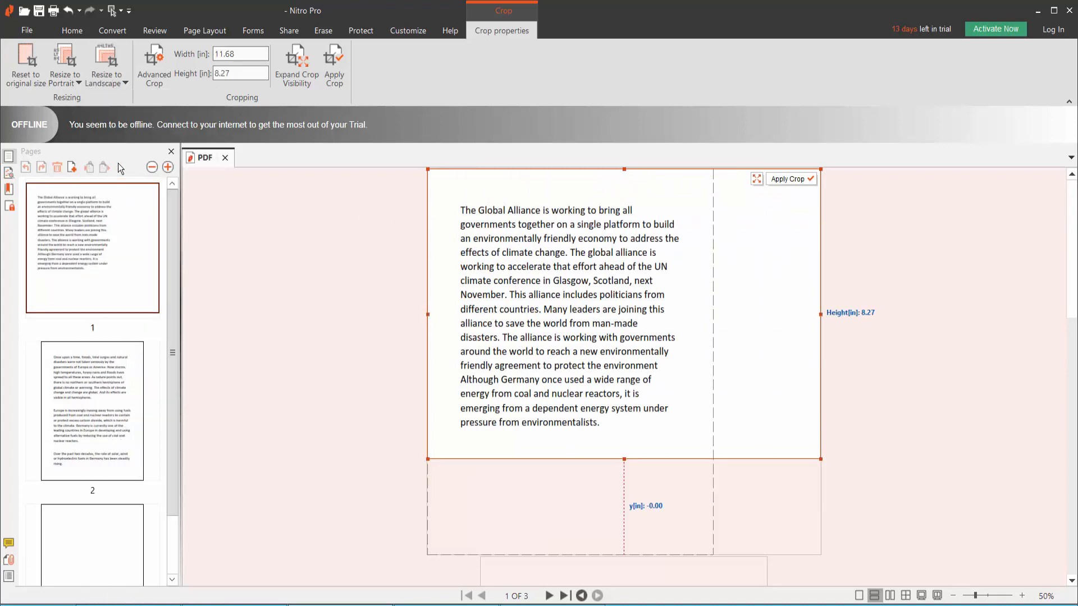
click(333, 62)
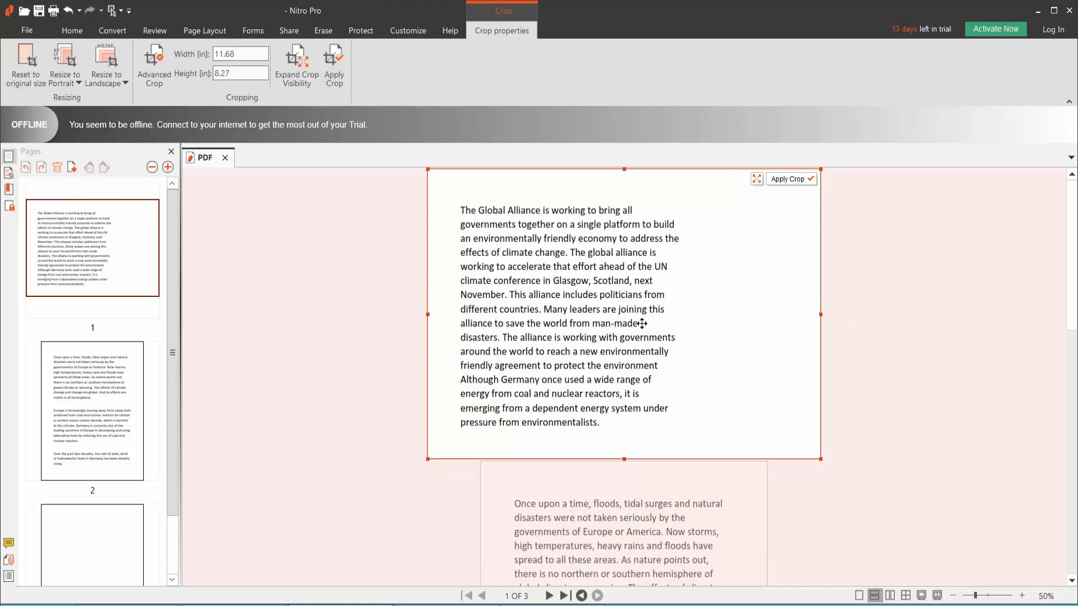
mouse_move(544, 372)
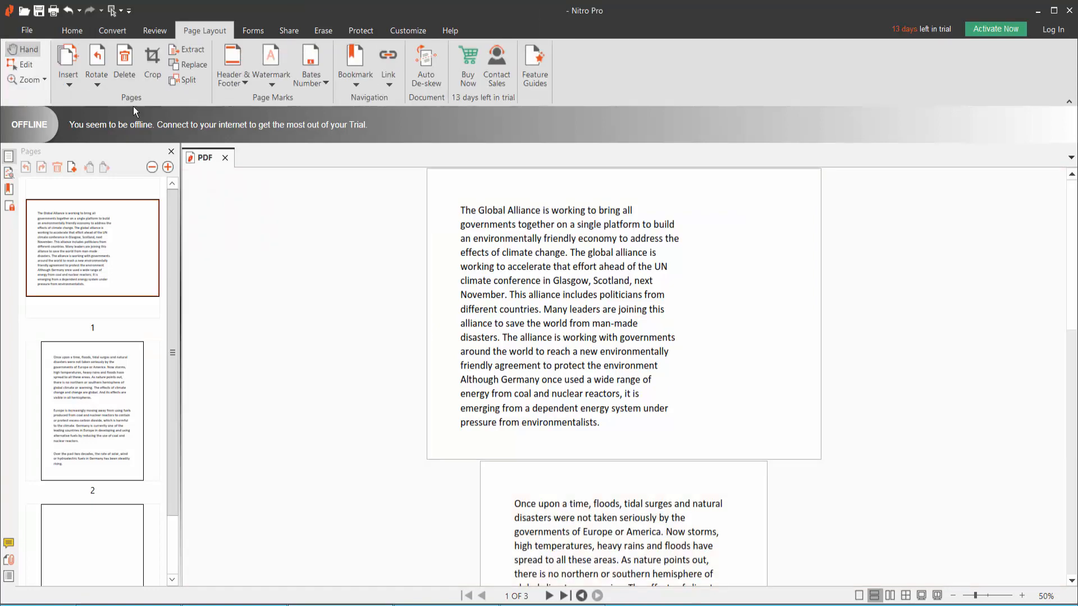
- Select page 2's thumbnail and start the Crop tool on it
scroll(down, 3)
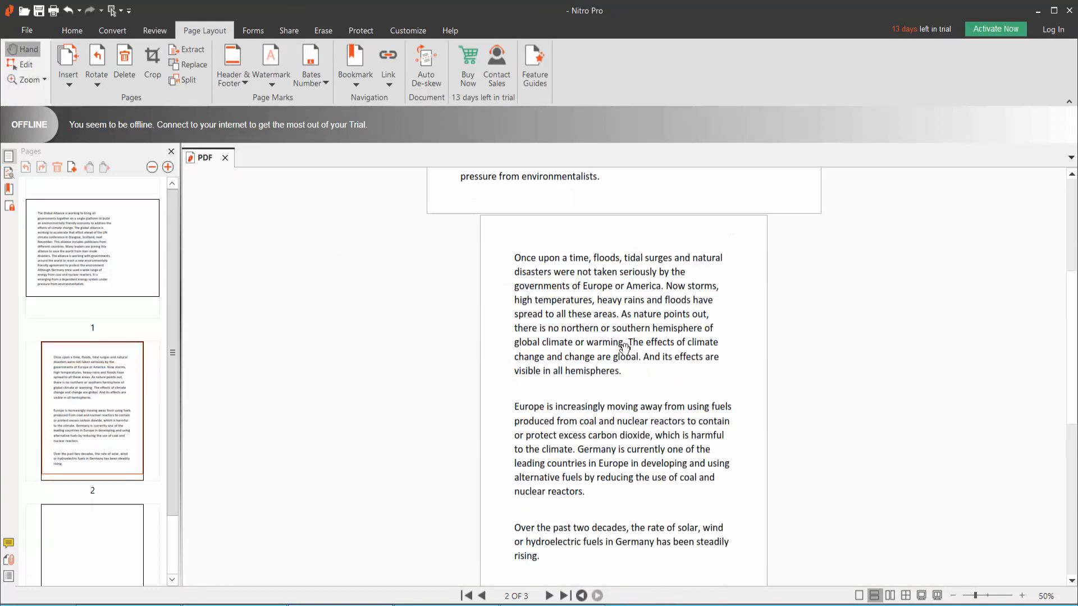
click(92, 409)
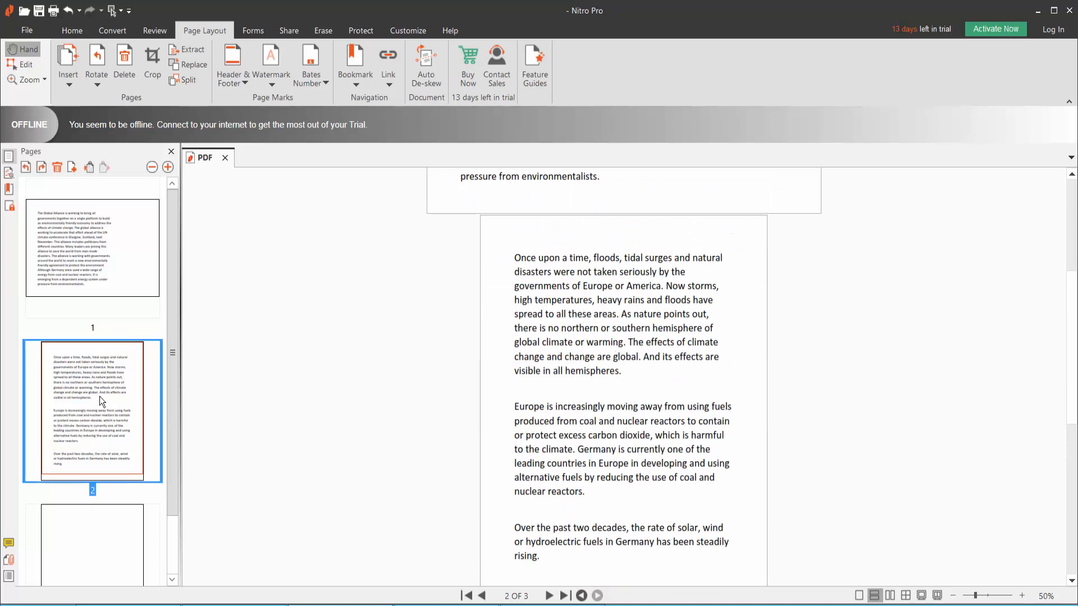
click(152, 65)
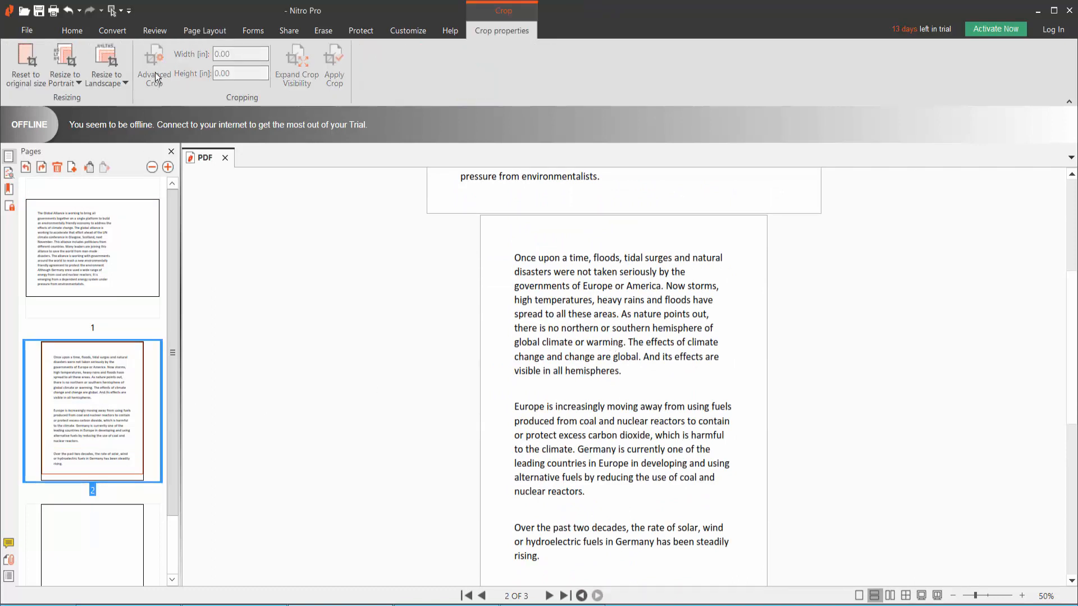
- Shrink page 2's crop to a 4.13 × 5.83 inch area around its first paragraph and apply it
click(65, 65)
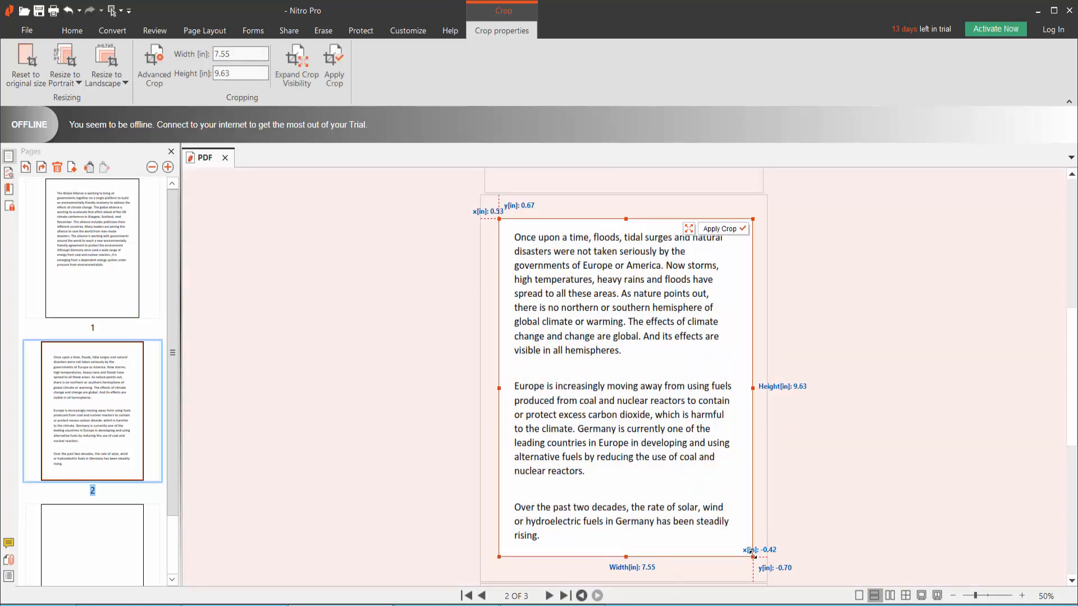
click(62, 62)
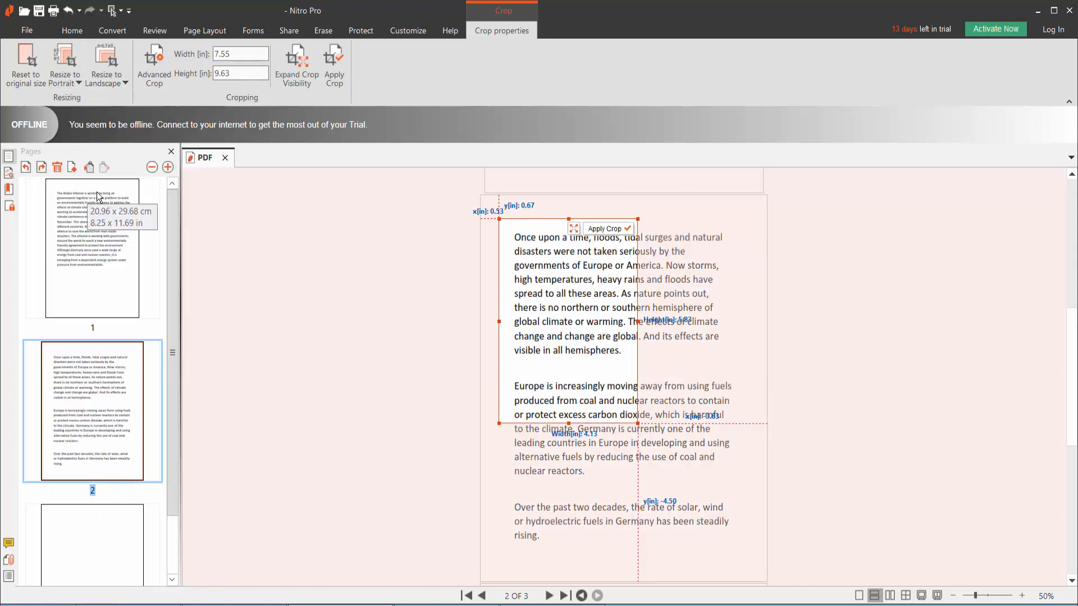
click(335, 65)
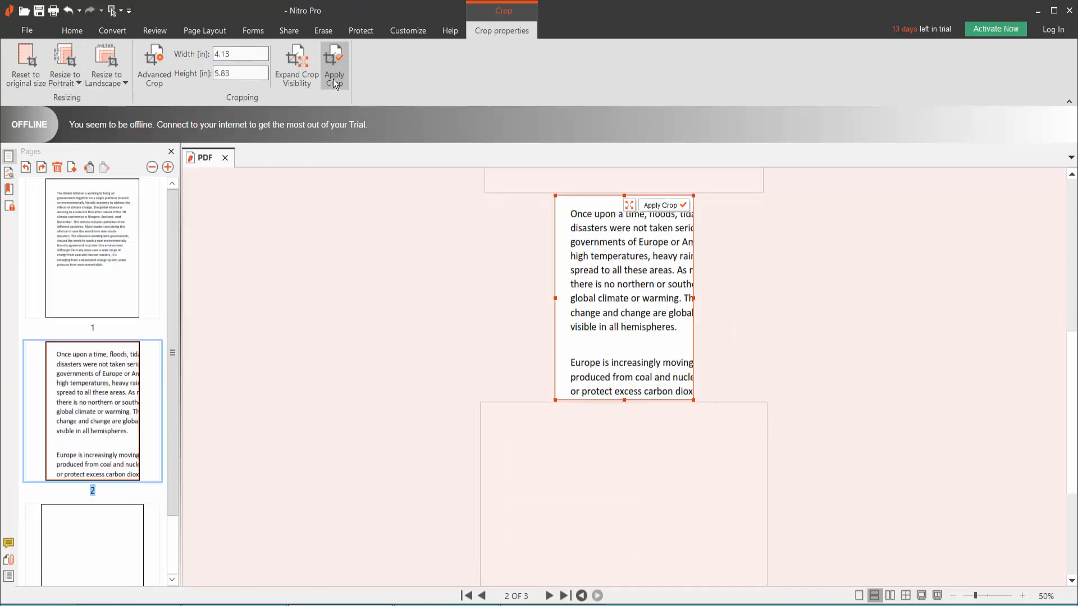
click(72, 30)
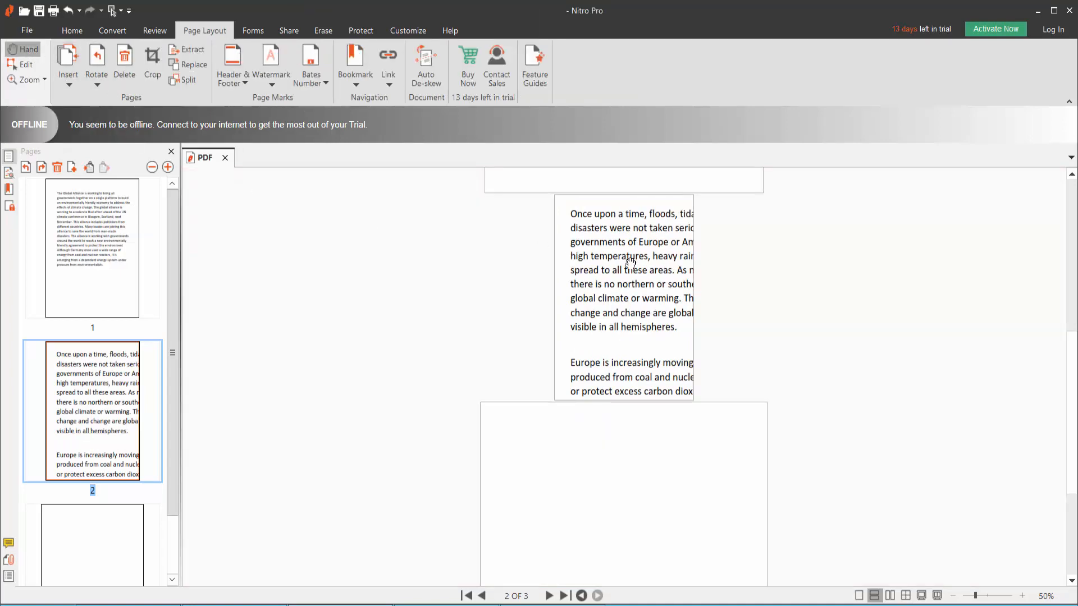
- Save the document to the Desktop under the name PDF01
click(481, 595)
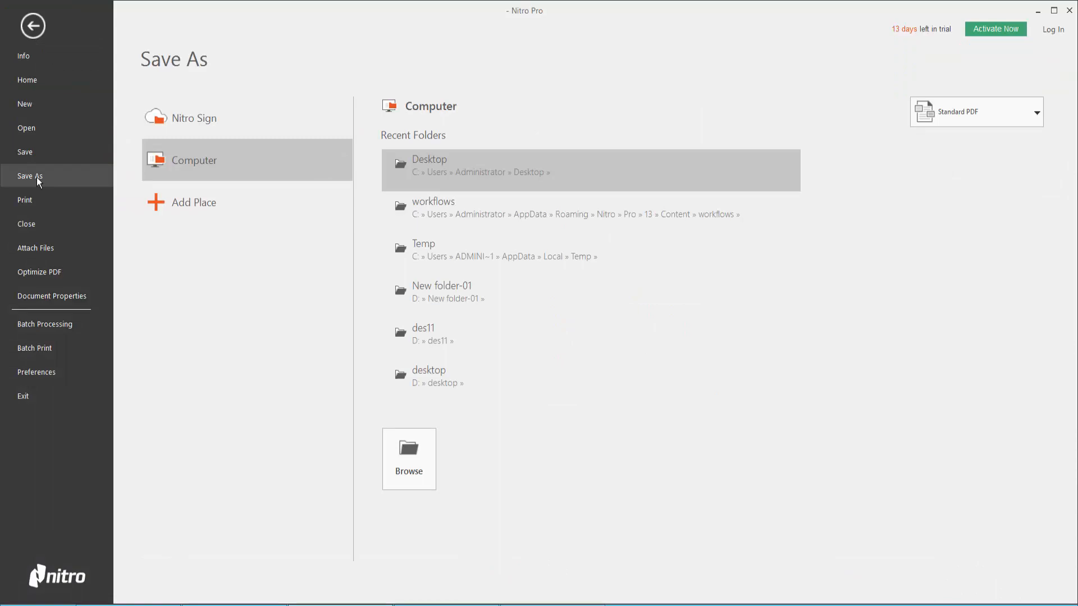
click(408, 458)
text(PDF)
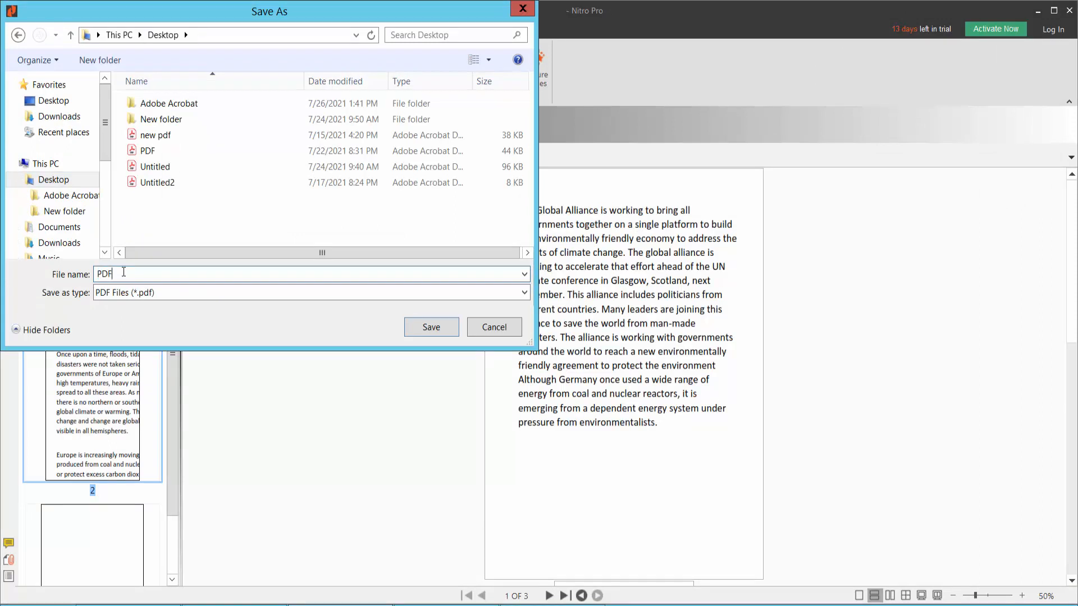
text(0)
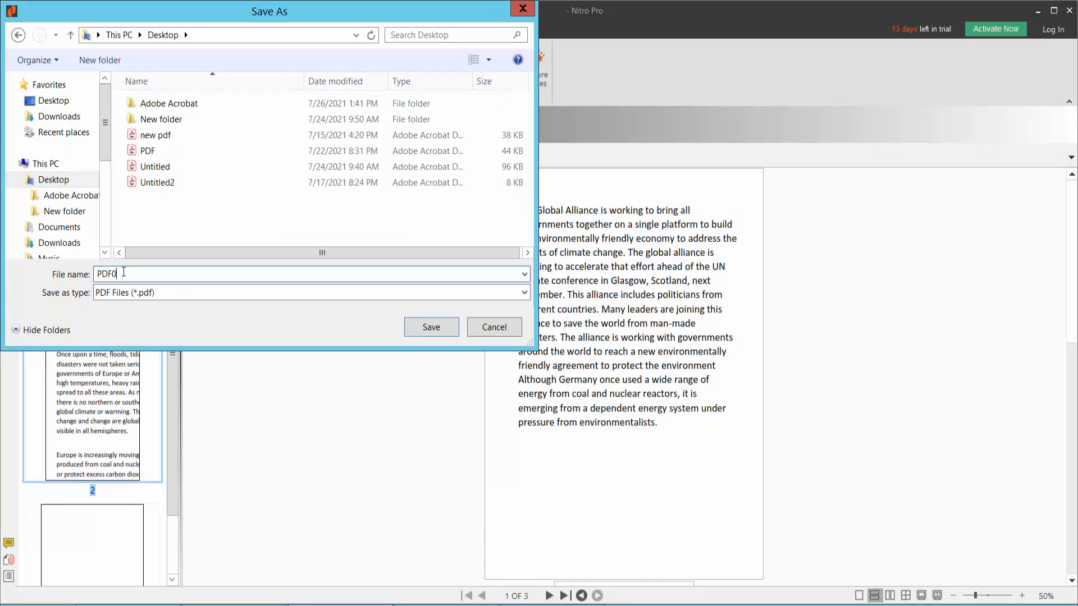
text(1)
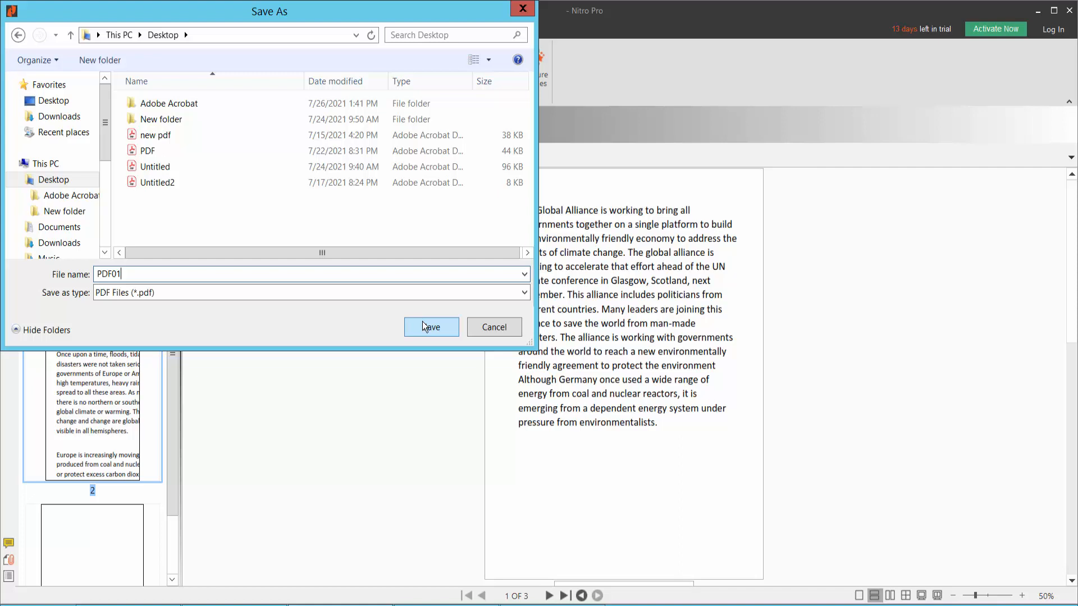
click(431, 326)
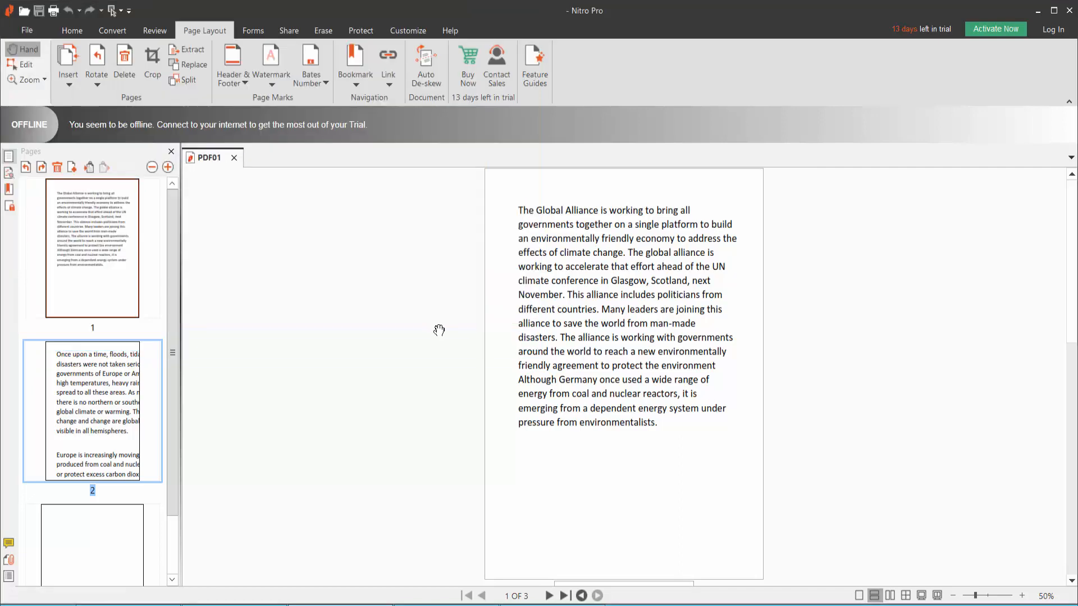
scroll(down, 3)
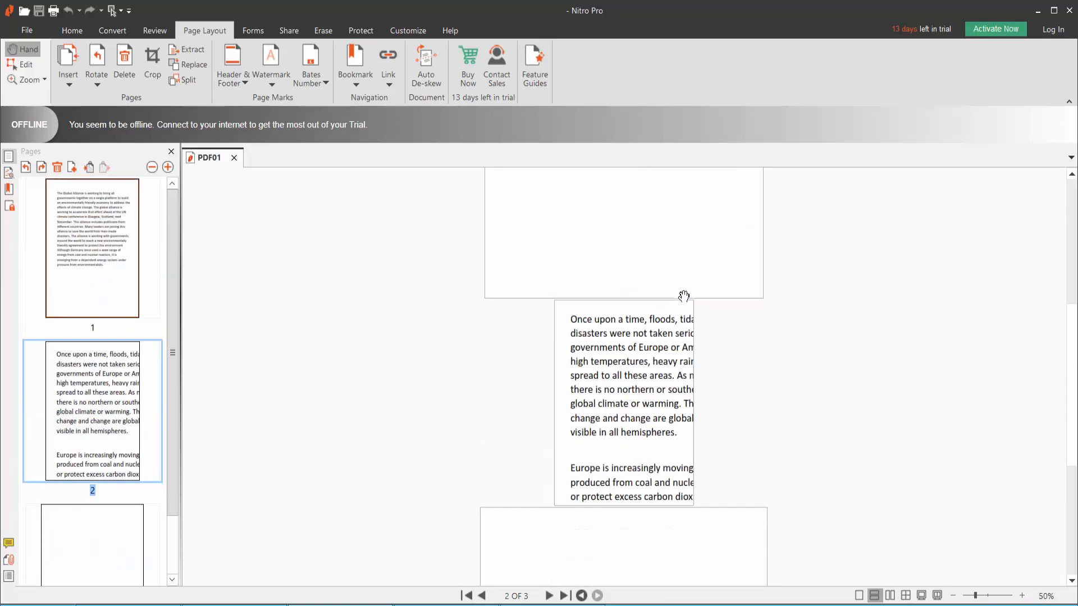
scroll(down, 3)
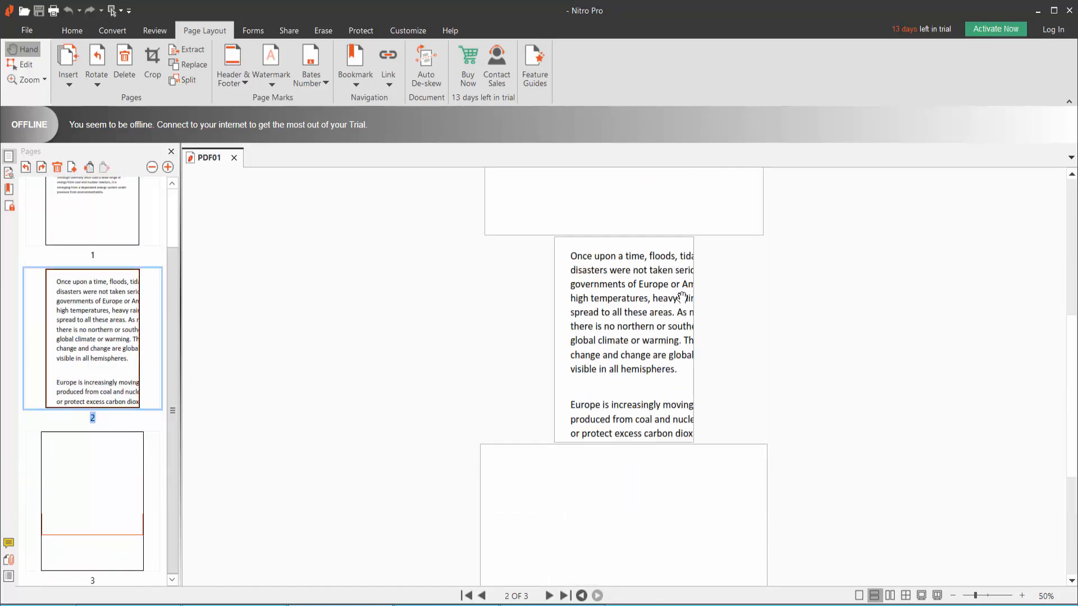